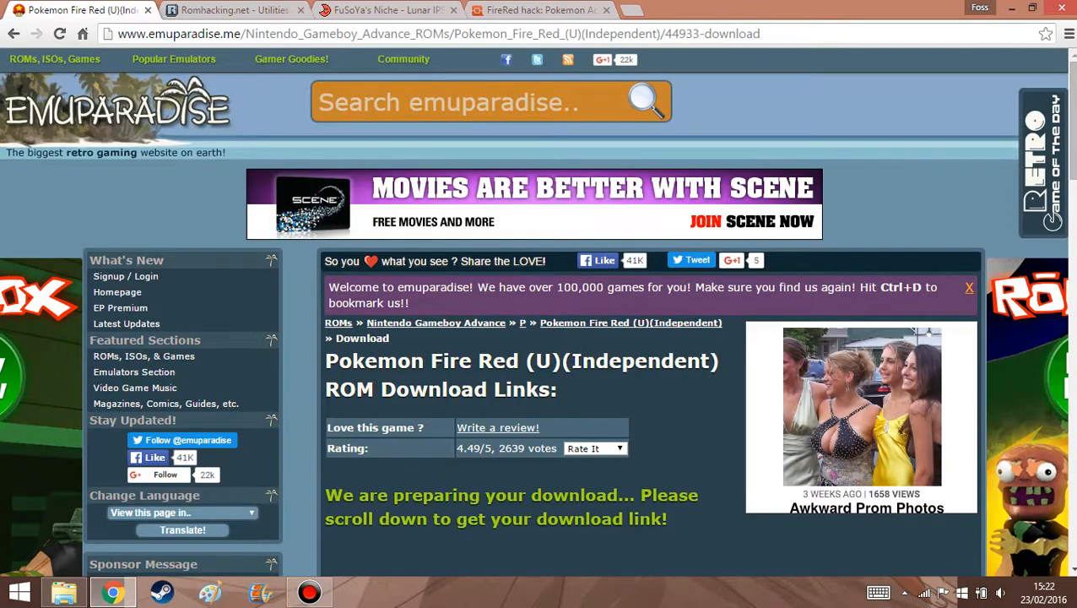
Step: Switch Chrome from the Fire Red ROM download page to the FuSoYa's Niche Lunar IPS tab
{"action": "left_click", "coordinate": [541, 10]}
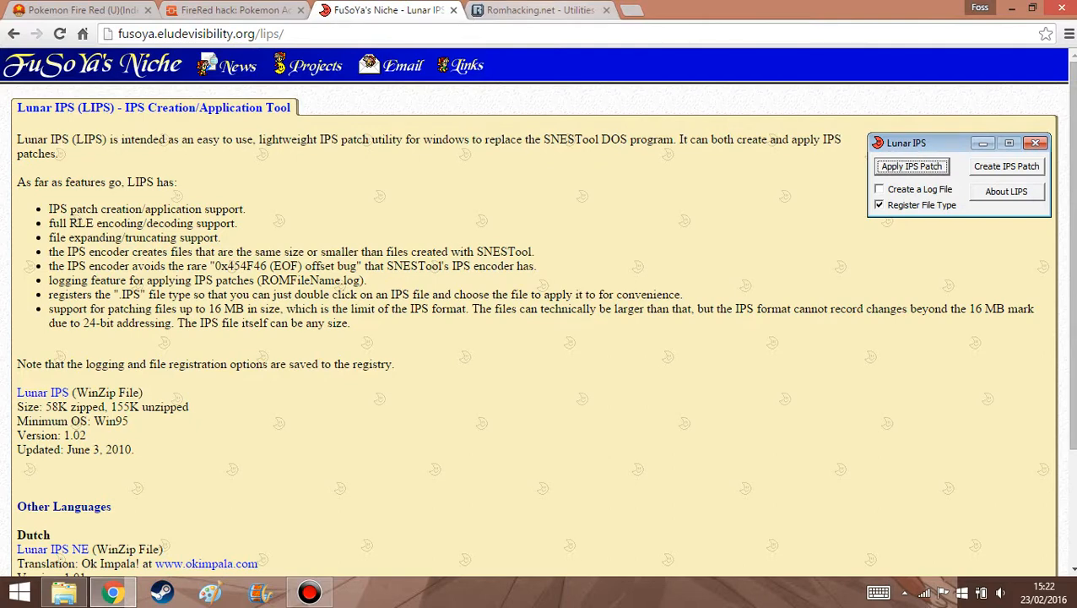
{"action": "left_click", "coordinate": [541, 10]}
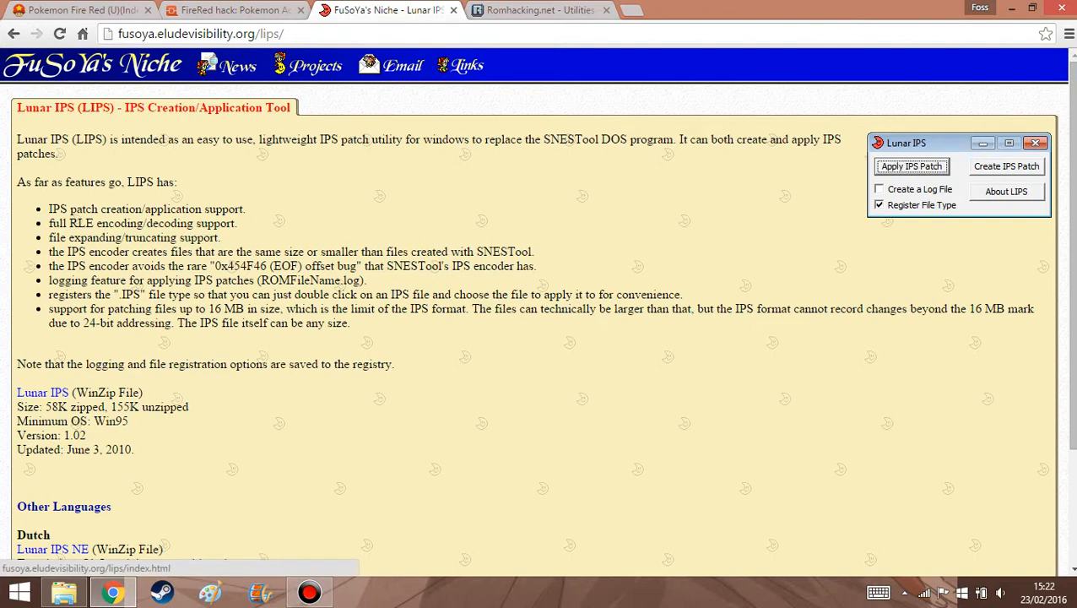
Step: Review the Downloads > How To folder, selecting the lips102 archive, then return to Chrome's Lunar IPS page
{"action": "left_click", "coordinate": [64, 591]}
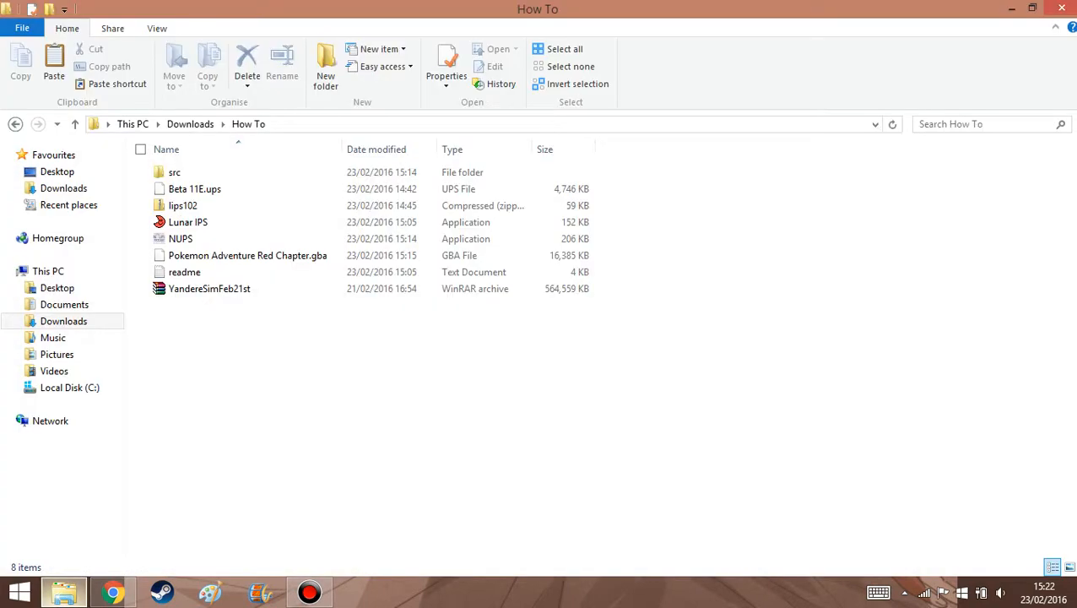
{"action": "left_click", "coordinate": [194, 189]}
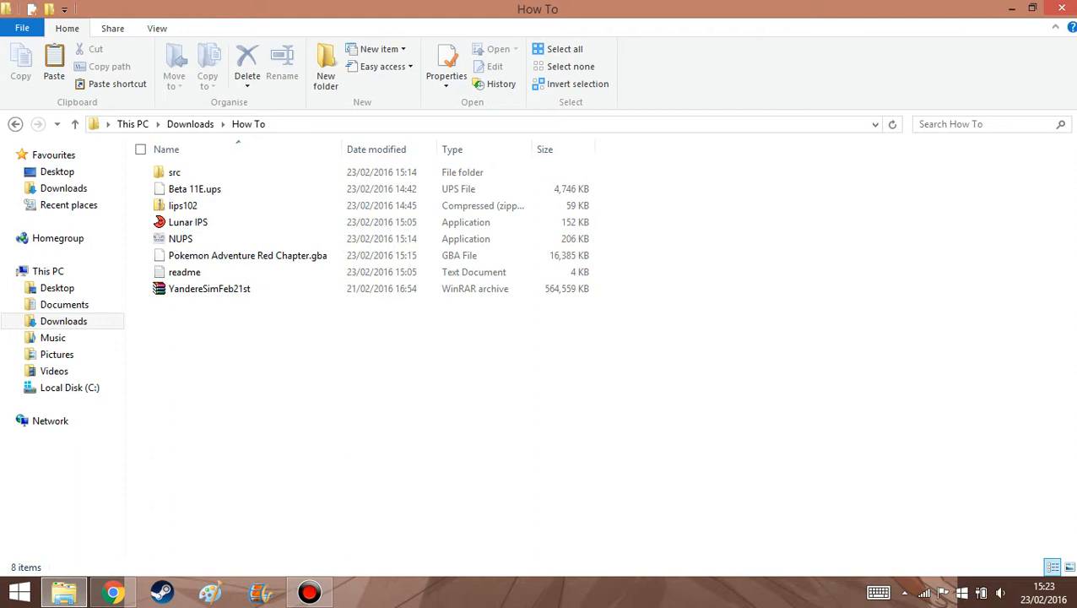
{"action": "left_click", "coordinate": [184, 272]}
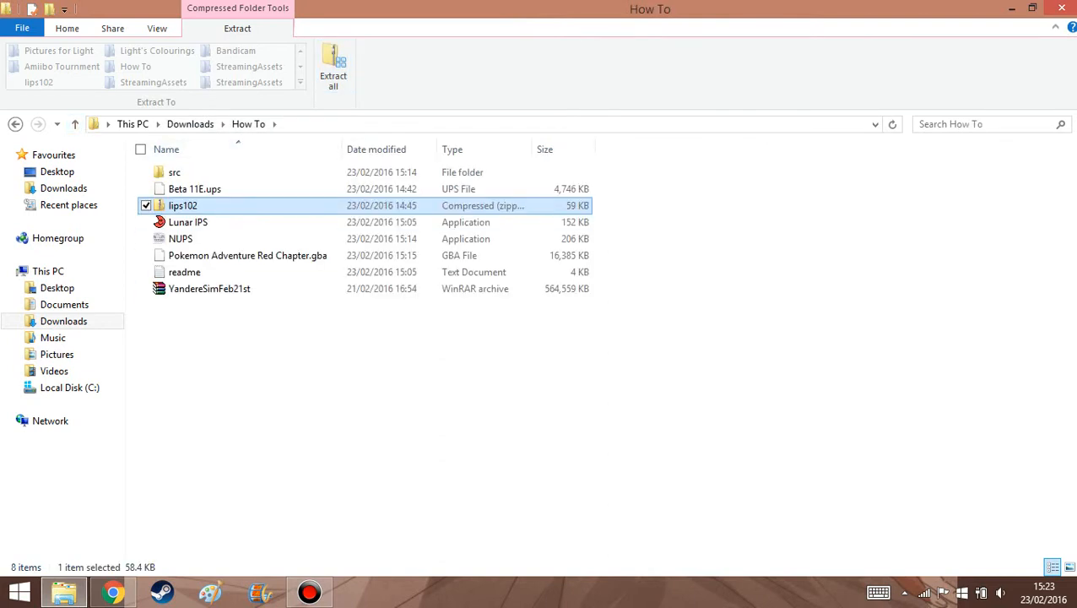
{"action": "left_click", "coordinate": [68, 27]}
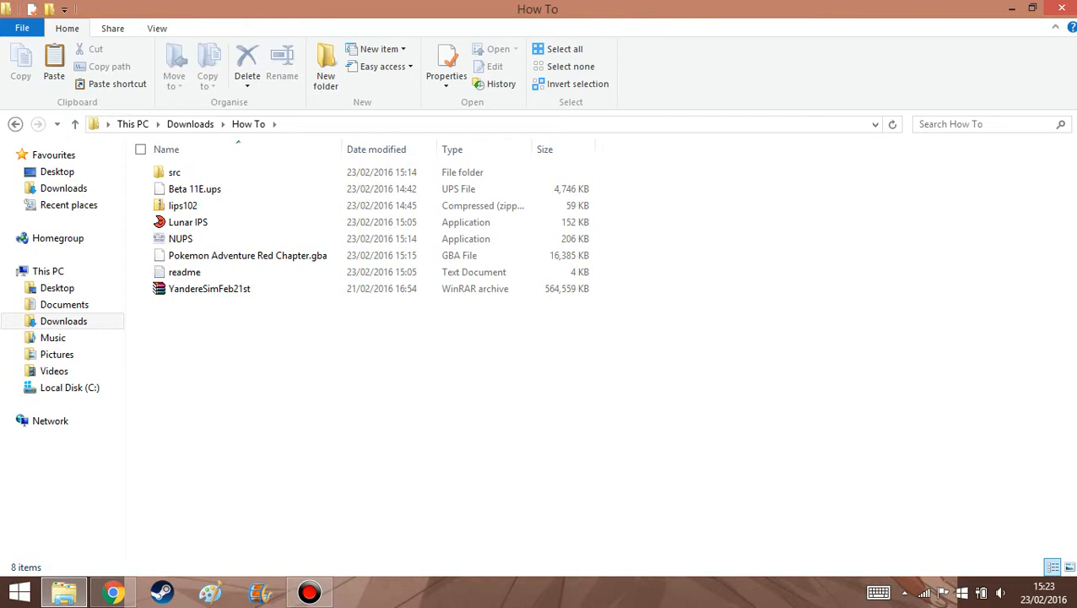
{"action": "left_click", "coordinate": [209, 289]}
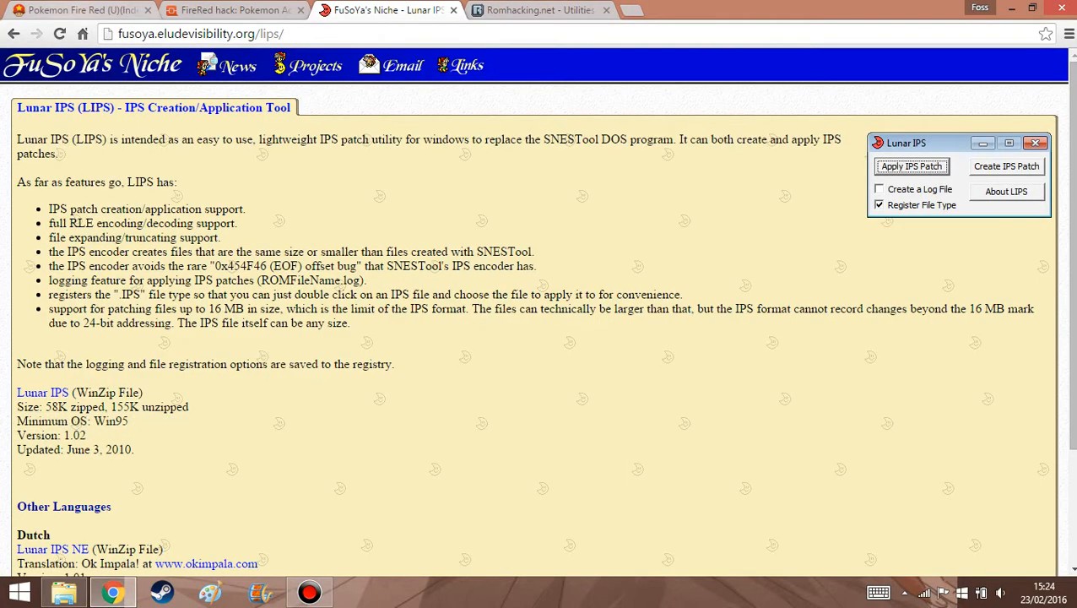
Step: Revisit the Emuparadise Fire Red page and PokéCommunity Red Chapter thread, then reopen the How To folder
{"action": "left_click", "coordinate": [76, 10]}
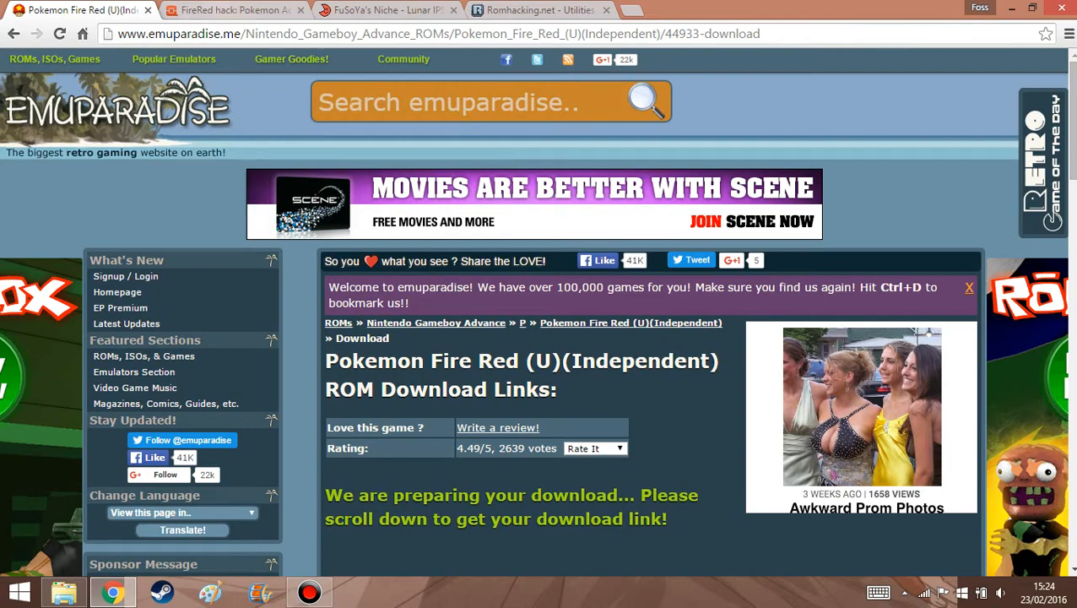
{"action": "left_click", "coordinate": [228, 10]}
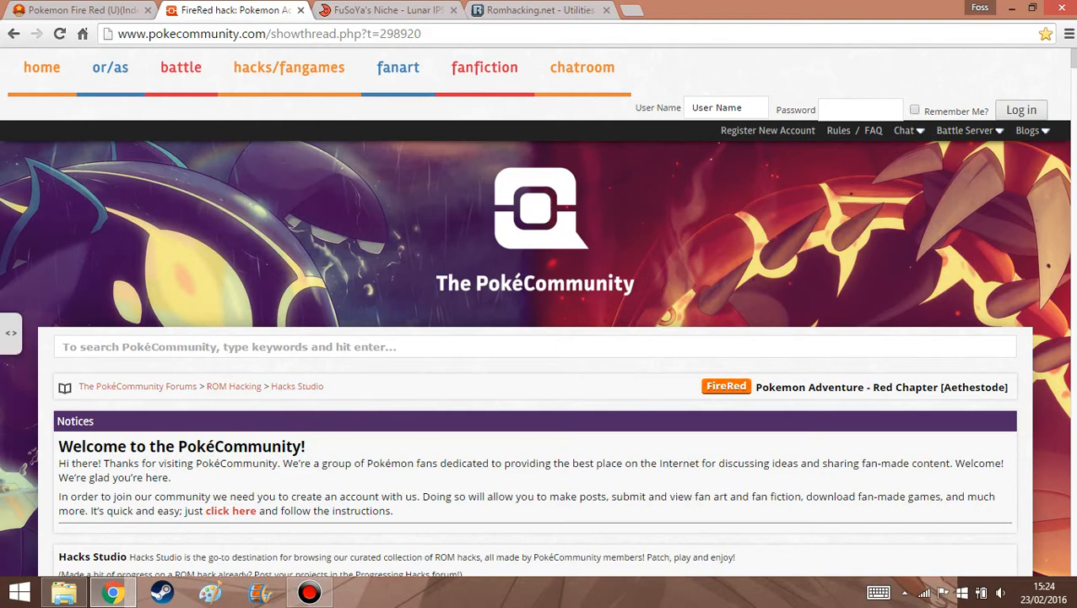
{"action": "mouse_move", "coordinate": [385, 10]}
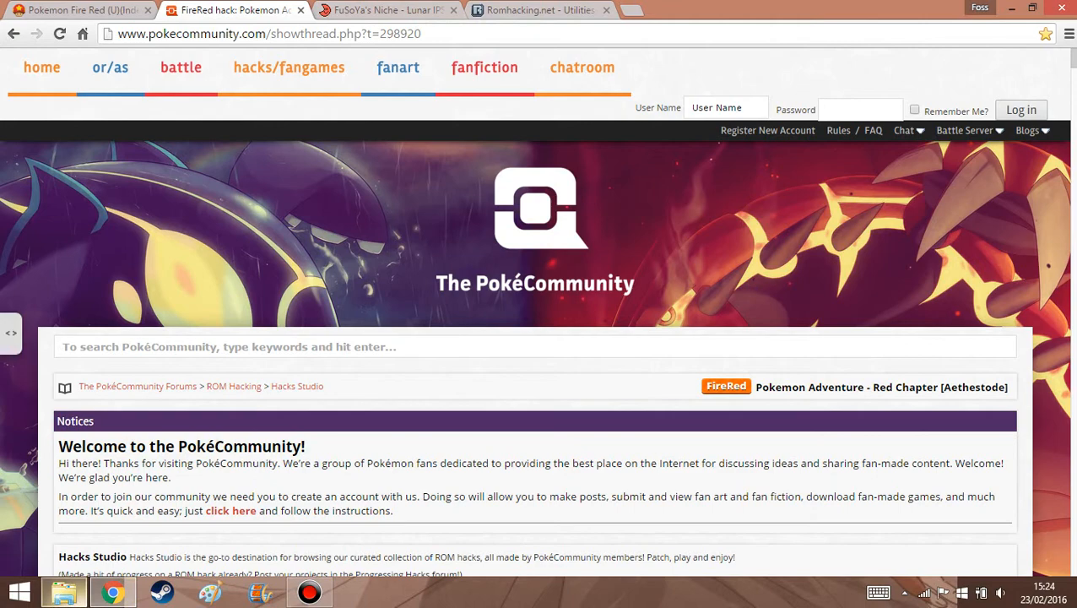
{"action": "left_click", "coordinate": [65, 590]}
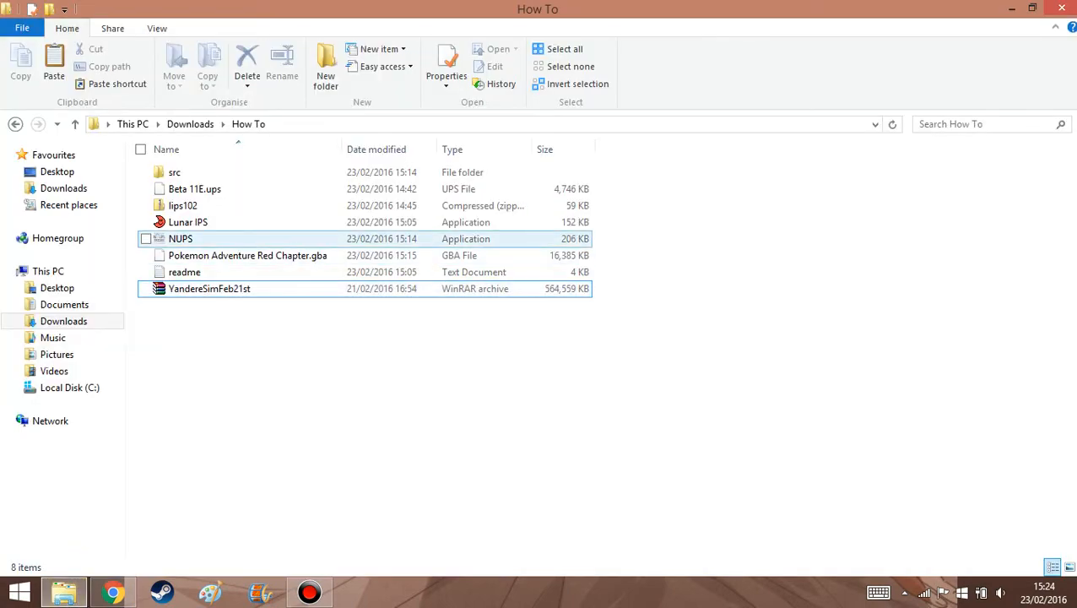
Step: Launch NUPS from the How To folder and start applying a UPS patch to a file
{"action": "left_click", "coordinate": [194, 189]}
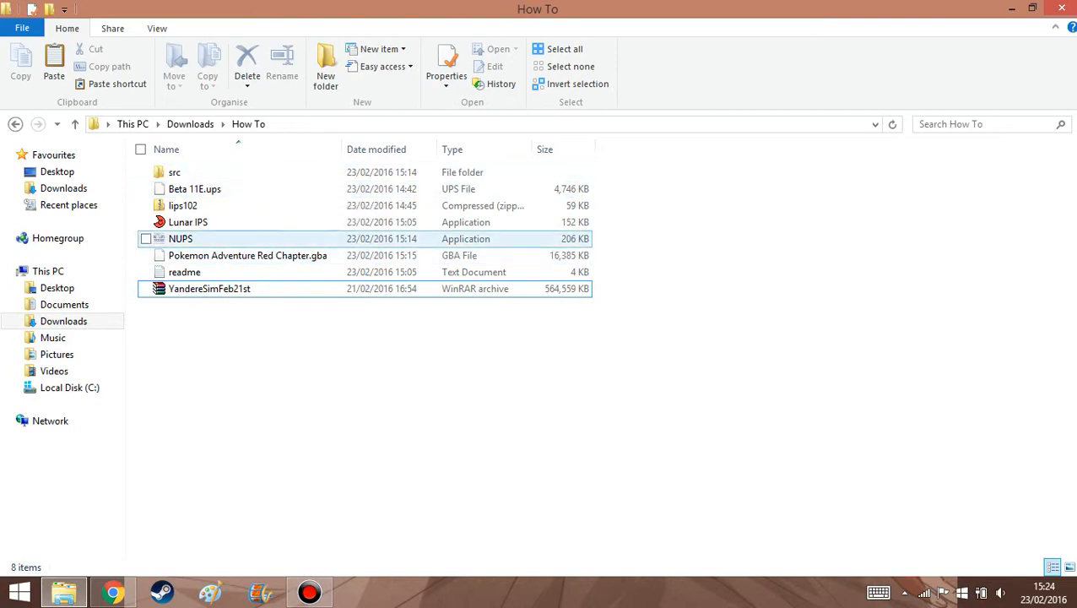
{"action": "double_click", "coordinate": [179, 238]}
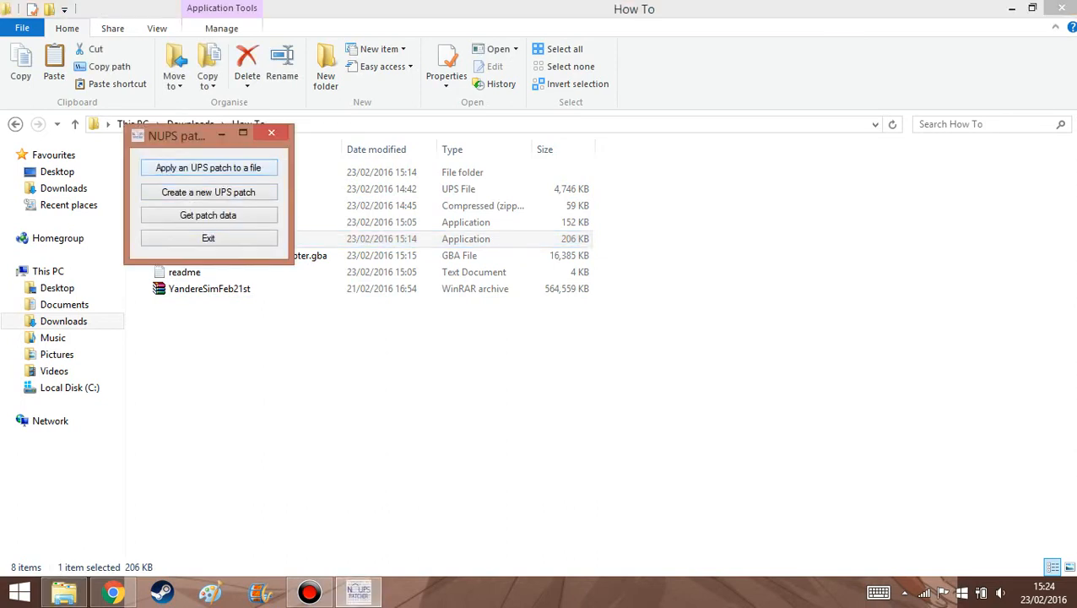
{"action": "left_click", "coordinate": [209, 168]}
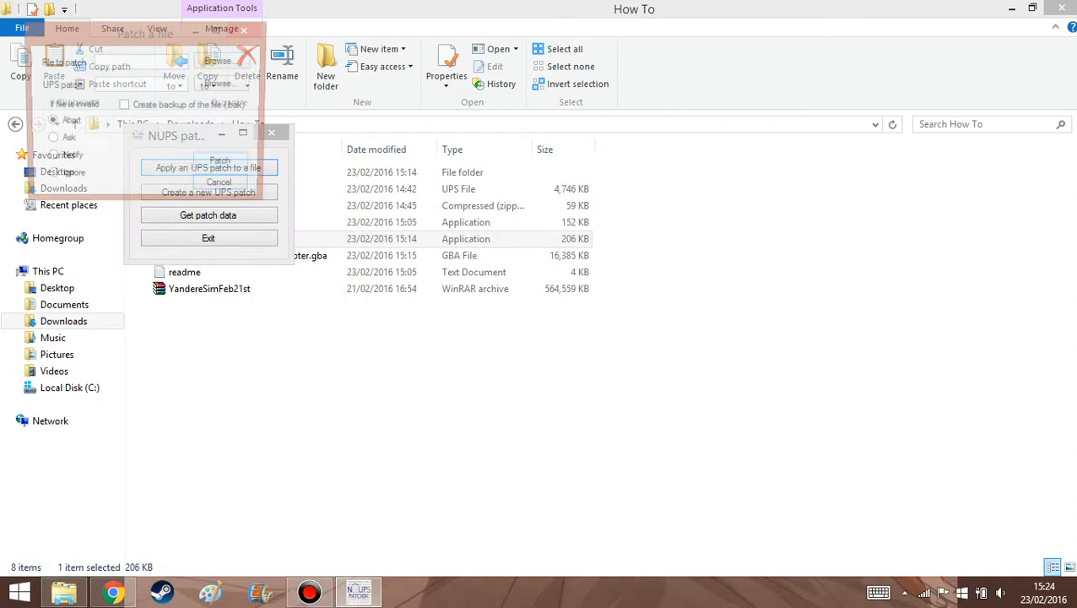
{"action": "left_click", "coordinate": [221, 61]}
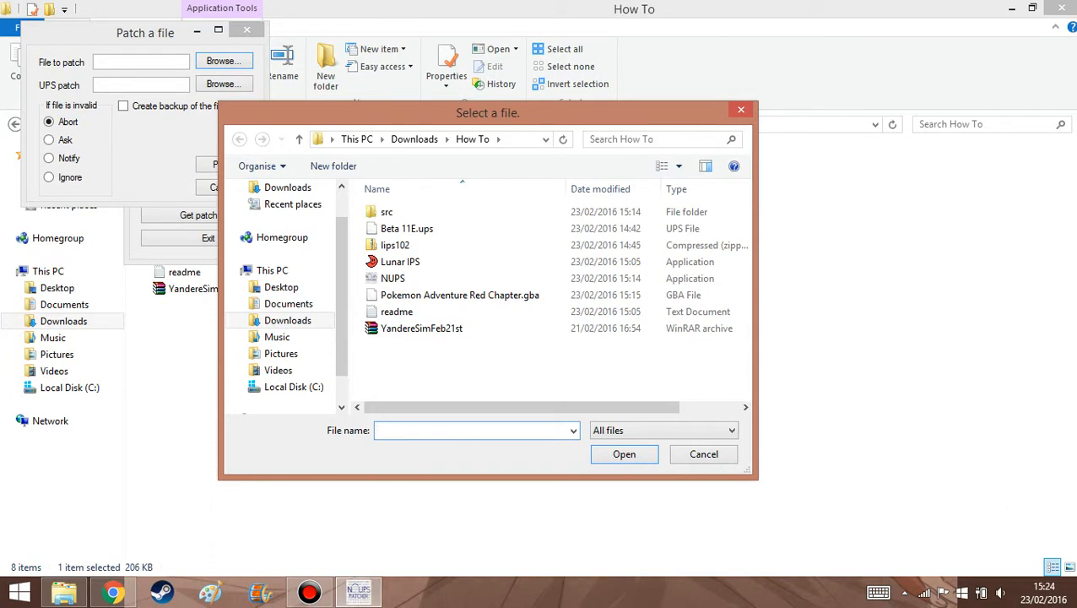
Step: Choose Pokemon Adventure Red Chapter.gba as the target and Beta 11E.ups as the patch
{"action": "left_click", "coordinate": [459, 294]}
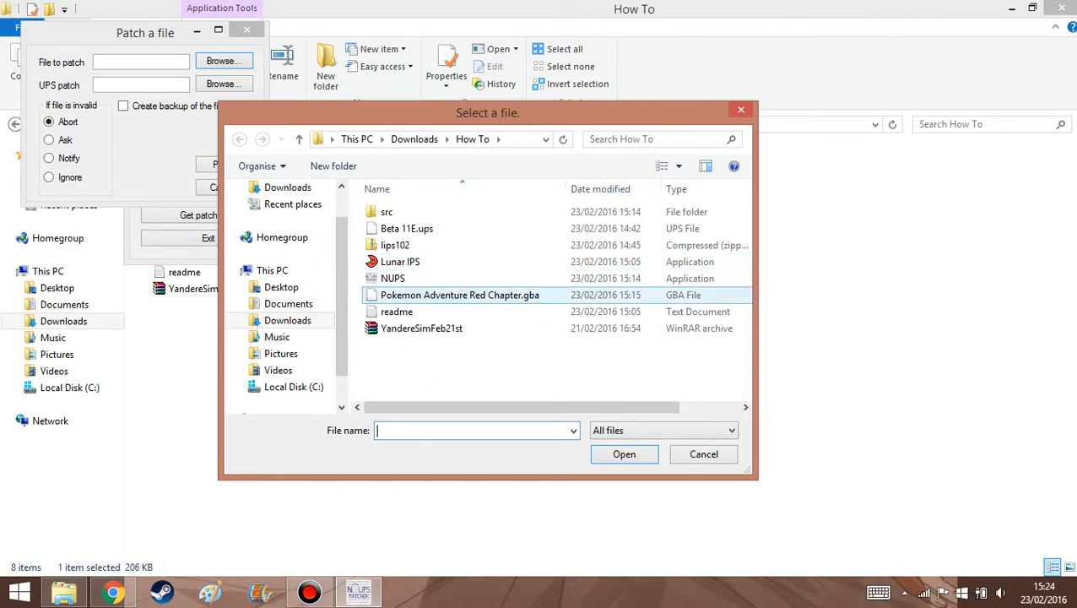
{"action": "left_click", "coordinate": [624, 452]}
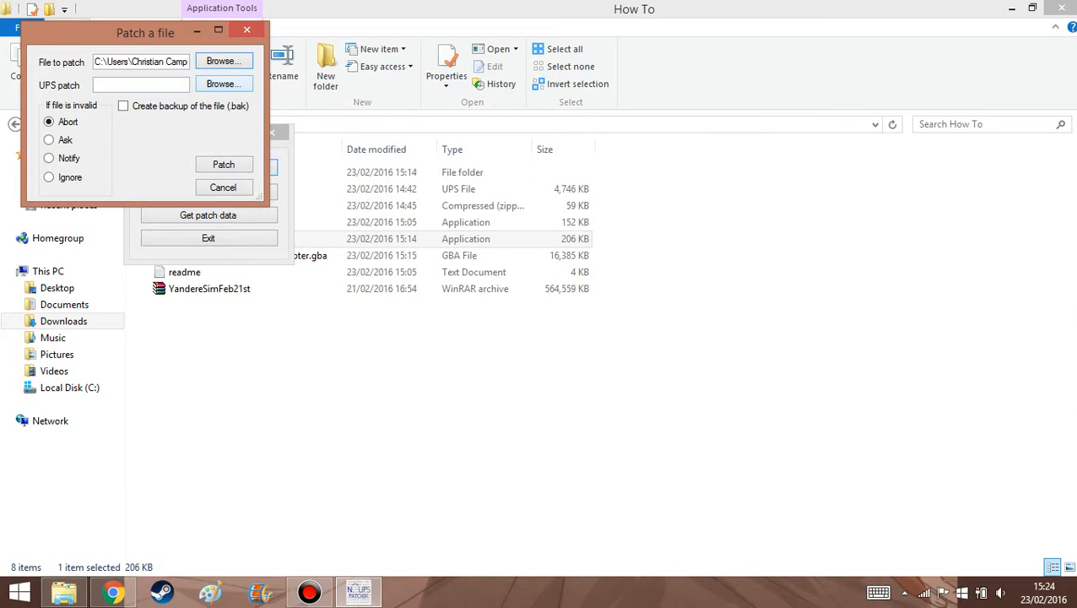
{"action": "left_click", "coordinate": [223, 84]}
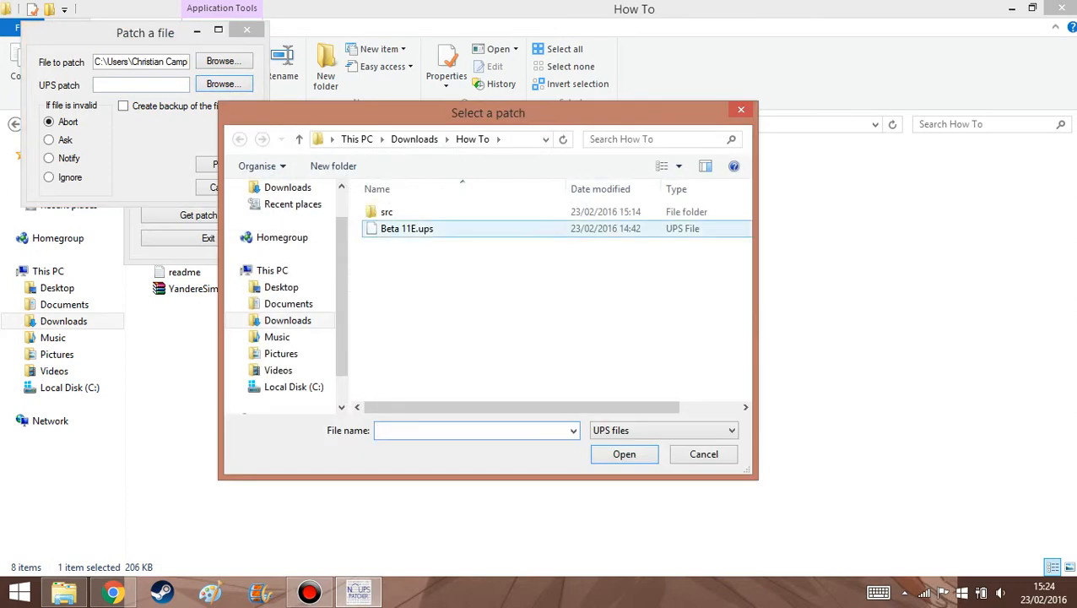
{"action": "left_click", "coordinate": [704, 452]}
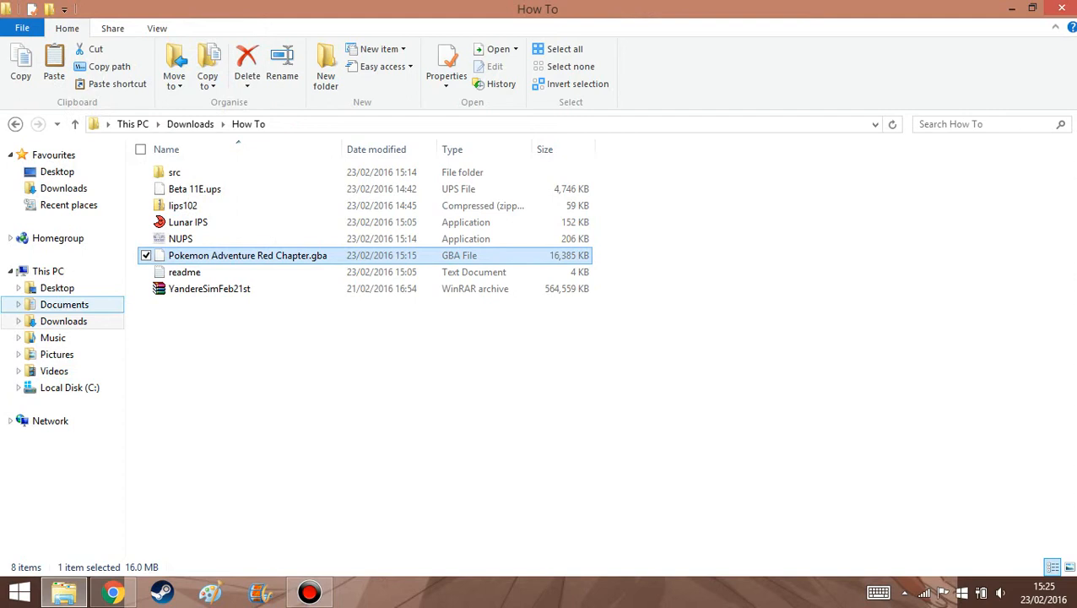
Step: Go into Documents > GBA Emulator and look inside the zipped Pokemon Fire Red folder
{"action": "left_click", "coordinate": [64, 304]}
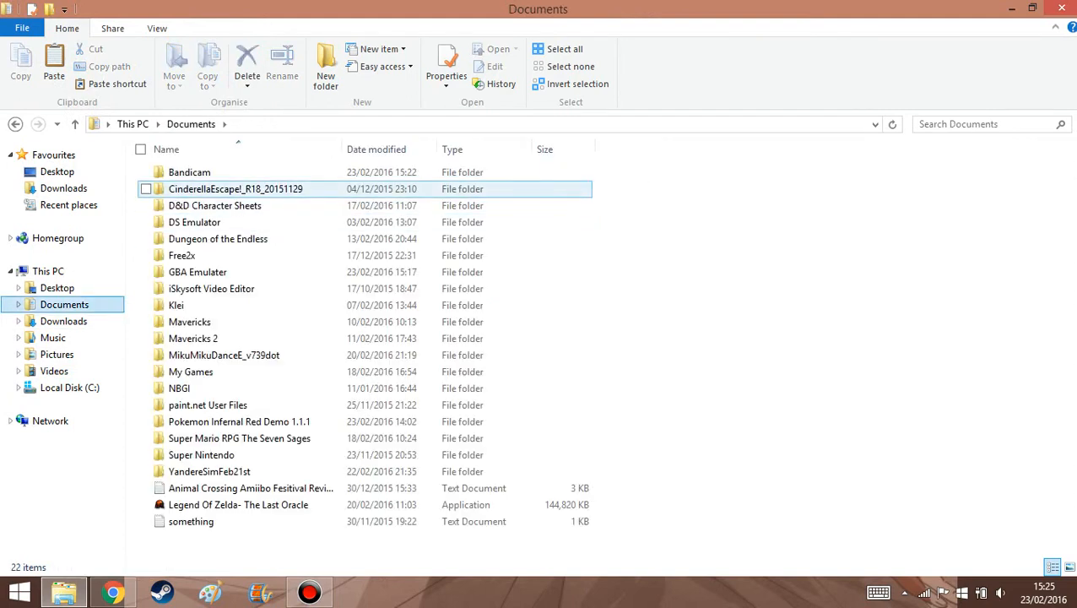
{"action": "left_click", "coordinate": [194, 223]}
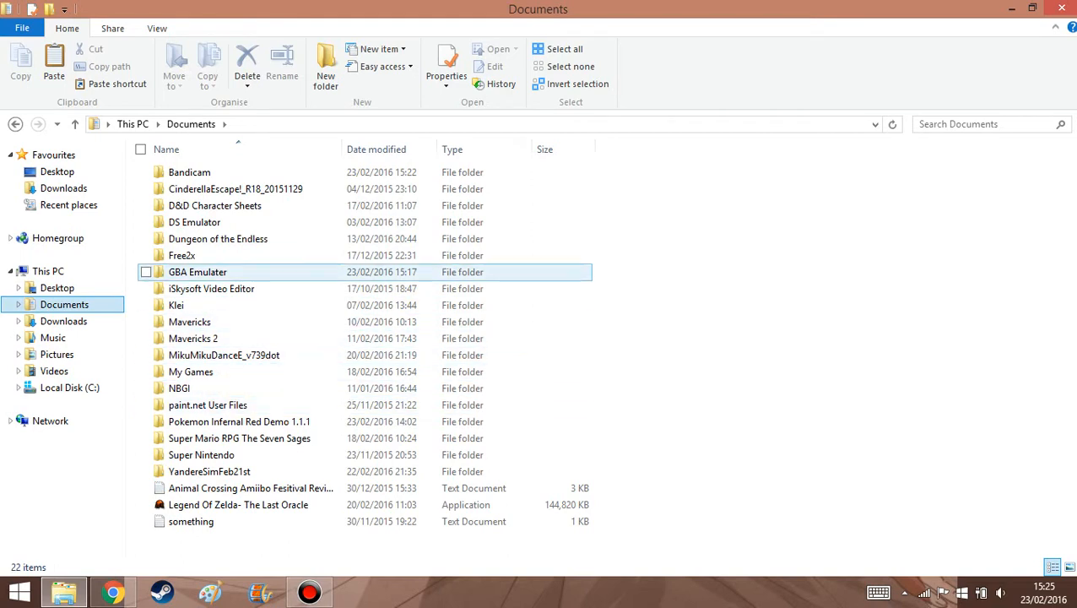
{"action": "double_click", "coordinate": [197, 272]}
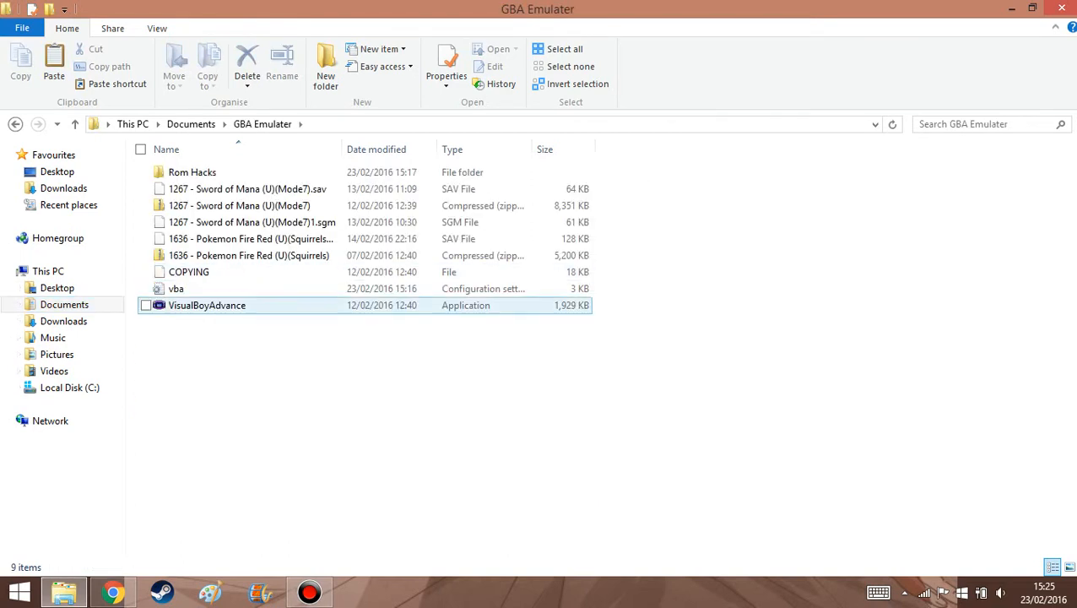
{"action": "left_click", "coordinate": [192, 173]}
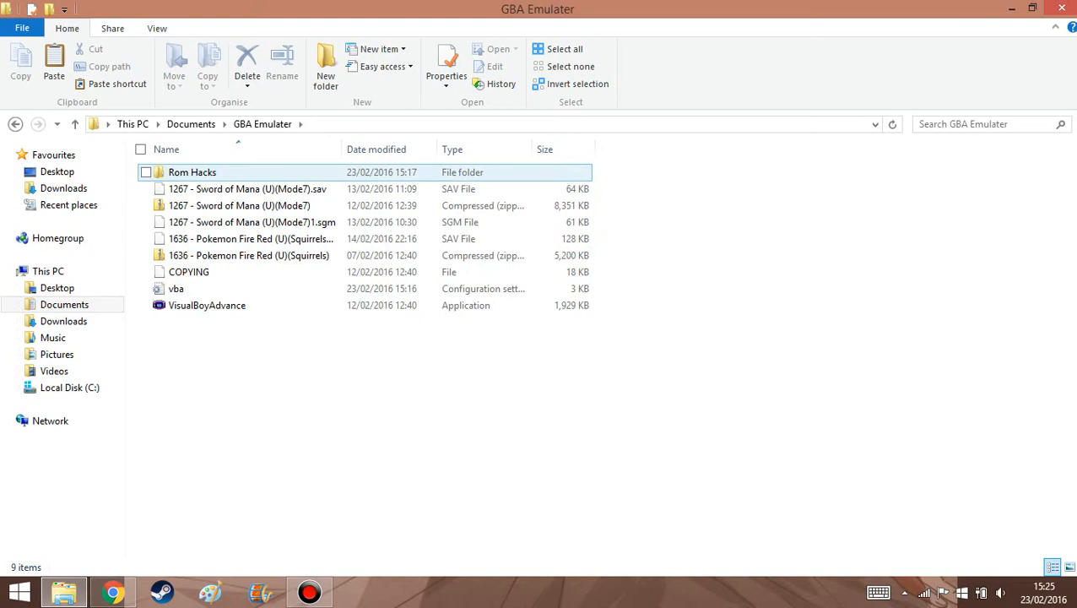
{"action": "double_click", "coordinate": [250, 255]}
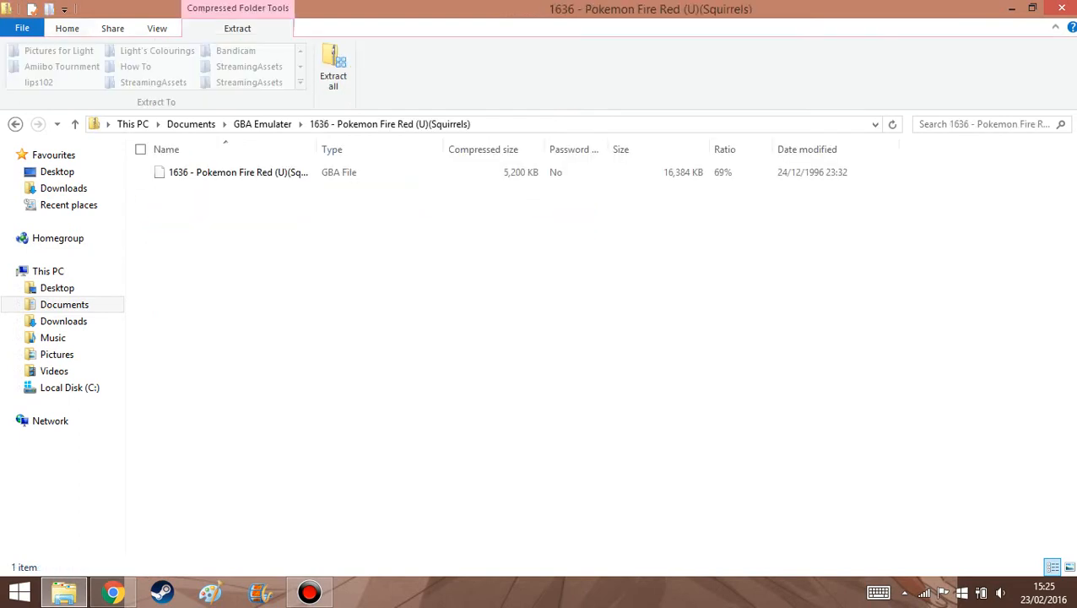
Step: Inspect the original Fire Red ROM file, then go back and enter the Rom Hacks folder
{"action": "left_click", "coordinate": [240, 172]}
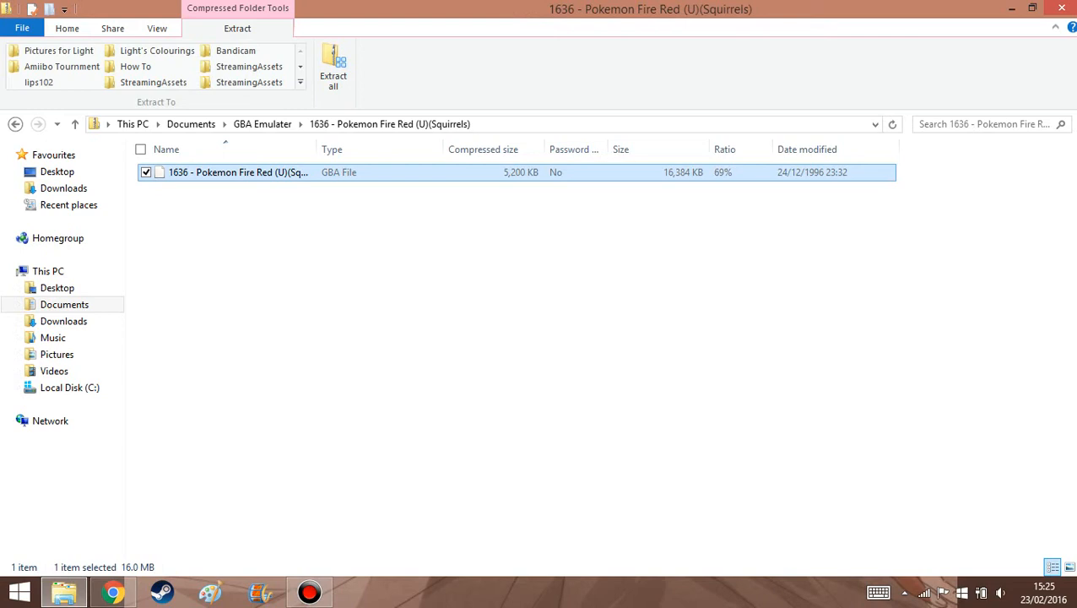
{"action": "right_click", "coordinate": [240, 172]}
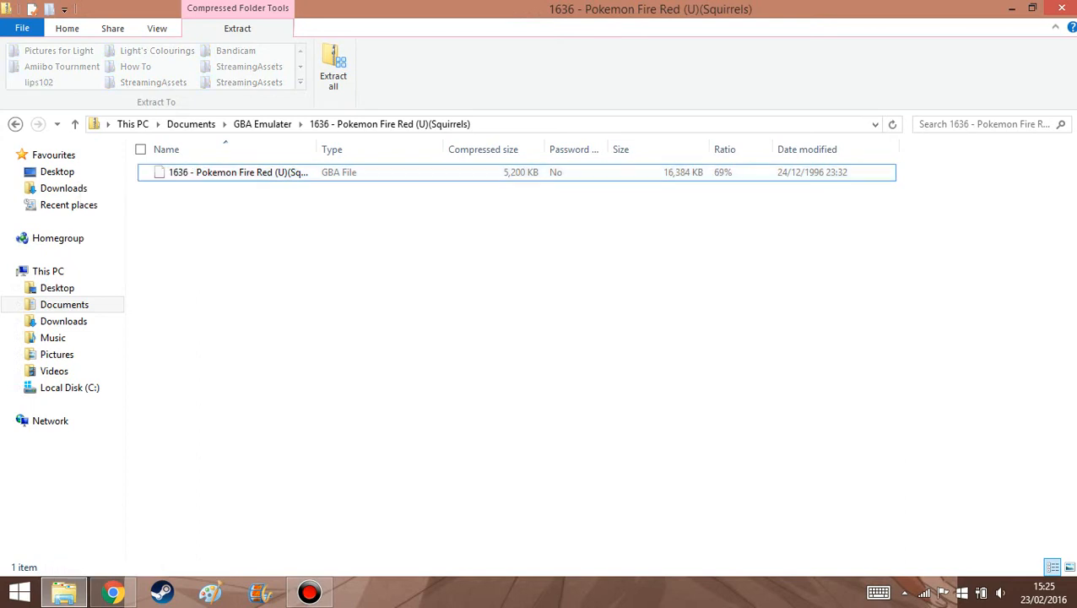
{"action": "left_click", "coordinate": [239, 172]}
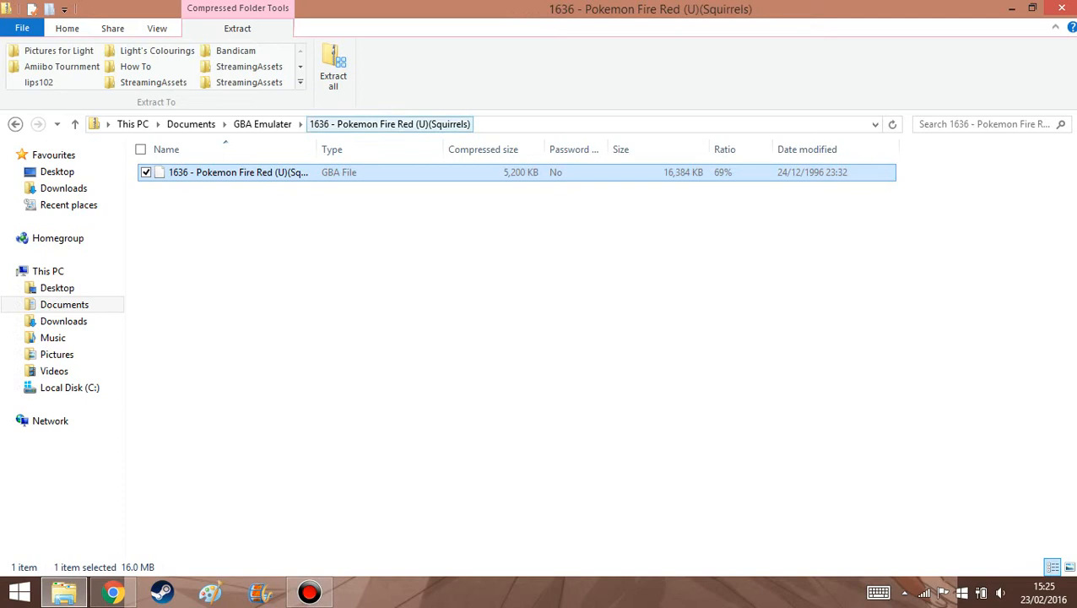
{"action": "left_click", "coordinate": [64, 304]}
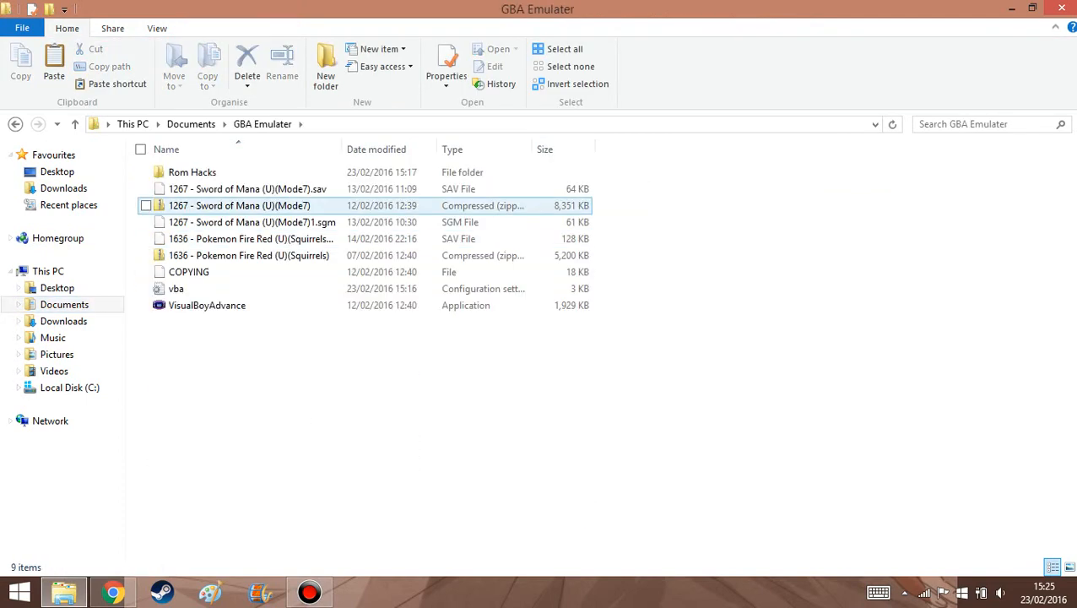
{"action": "double_click", "coordinate": [192, 172]}
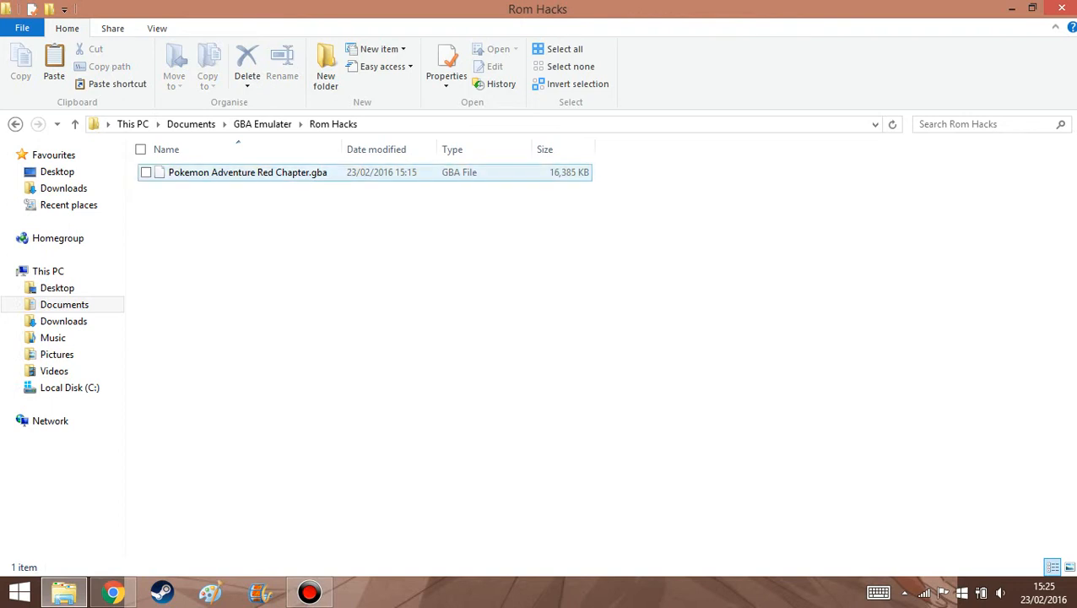
Step: Load Pokemon Adventure Red Chapter.gba in VisualBoyAdvance and reach the Your Name screen
{"action": "left_click", "coordinate": [191, 125]}
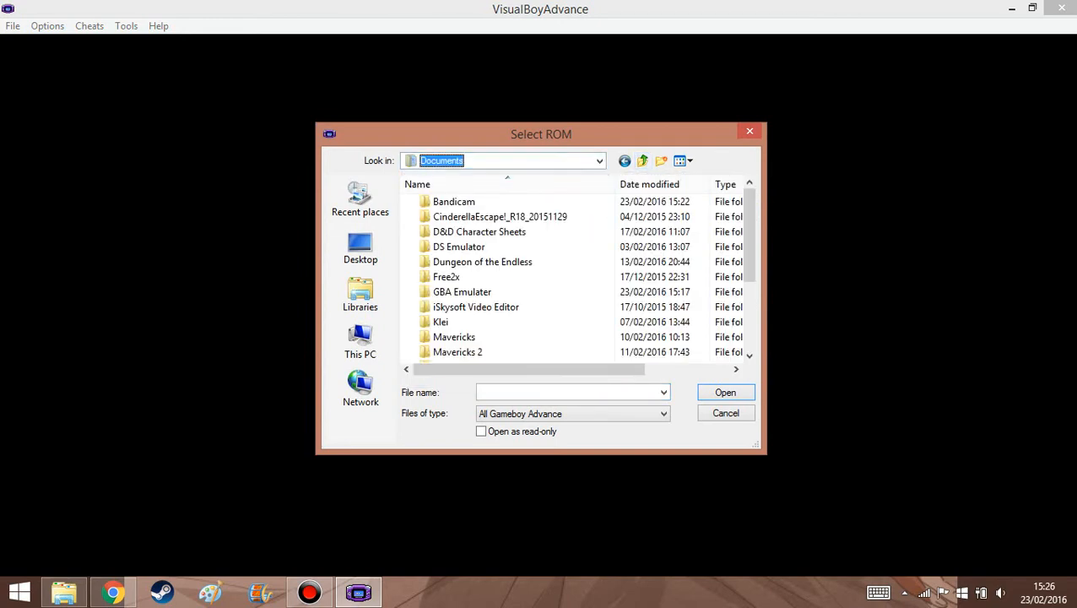
{"action": "double_click", "coordinate": [463, 290]}
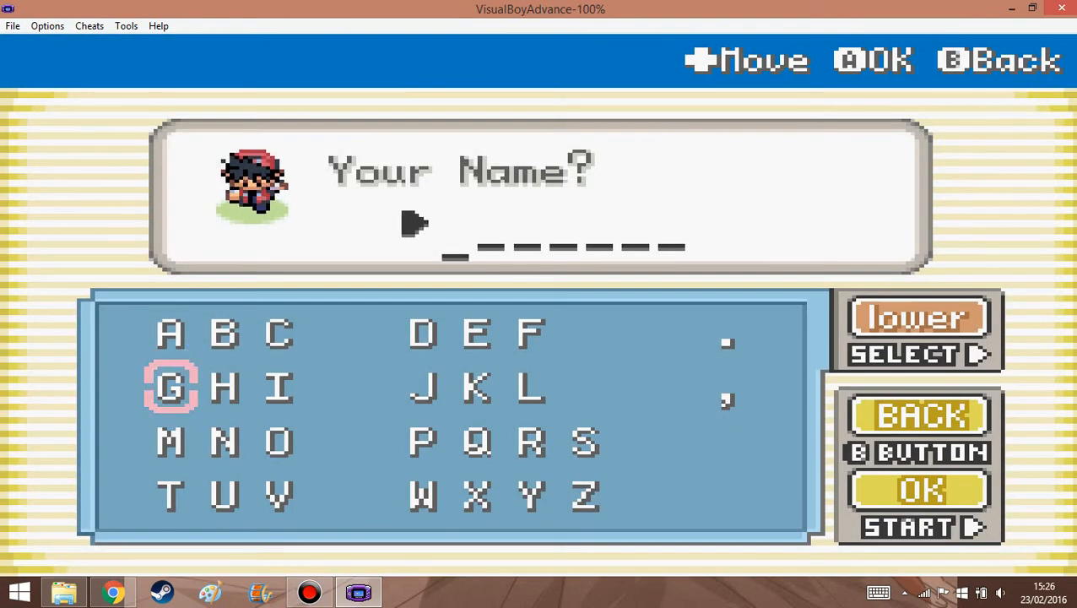
Step: Confirm the player and rival names so the patched game's overworld appears
{"action": "key", "text": "Right"}
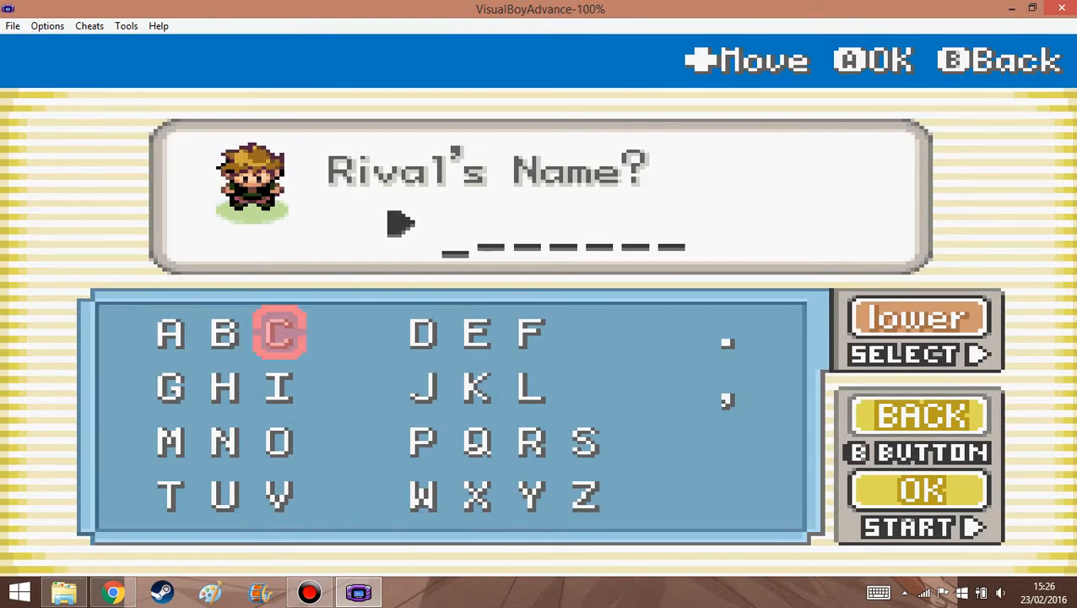
{"action": "left_click", "coordinate": [278, 331]}
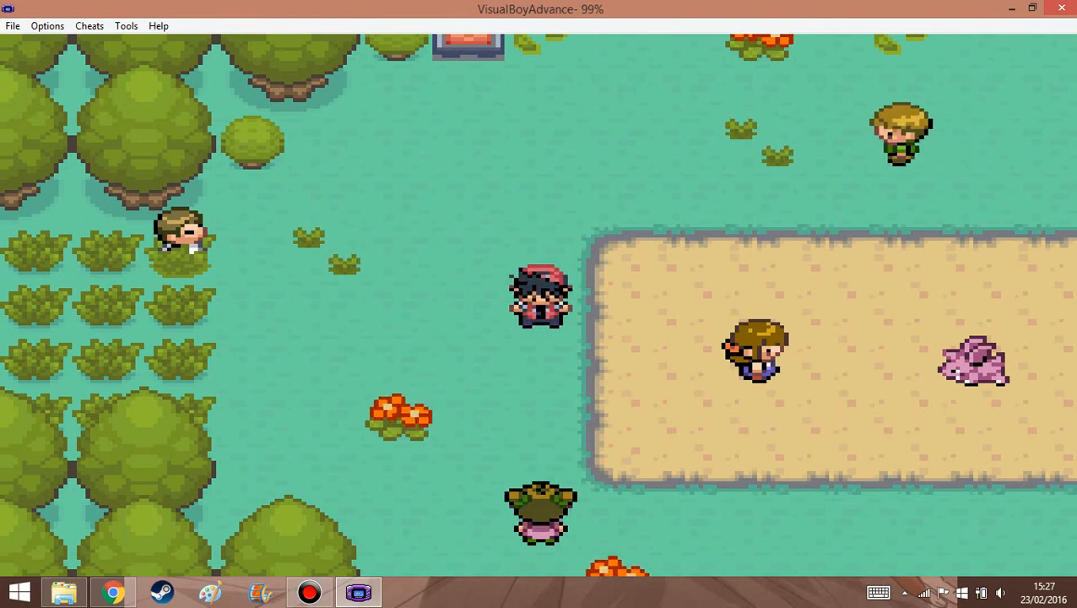
Step: Bring up File > Open's Select ROM dialog and expand its Look in location list
{"action": "left_click", "coordinate": [14, 25]}
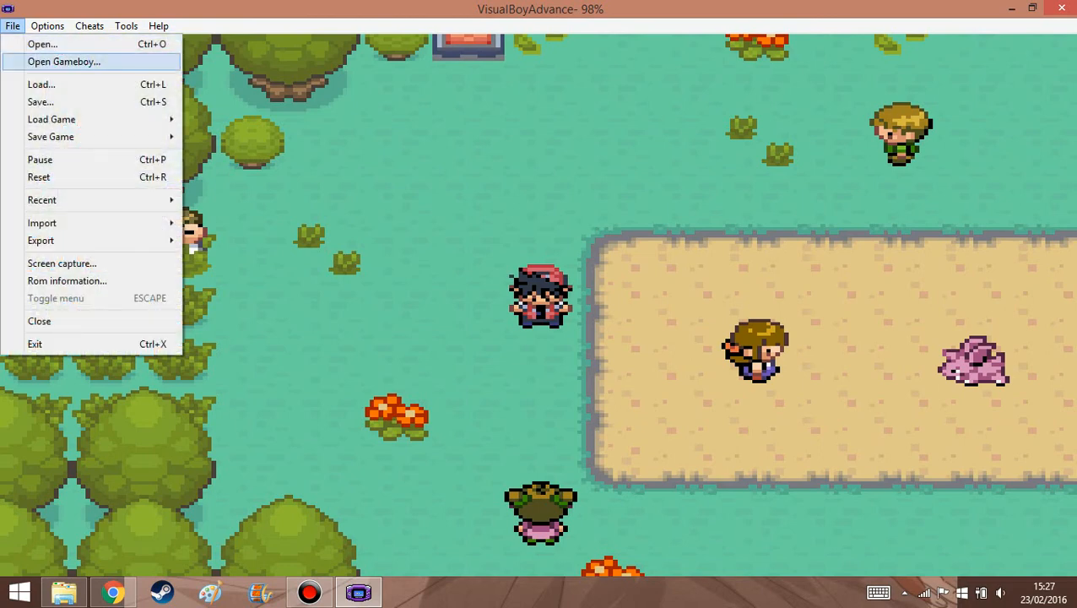
{"action": "left_click", "coordinate": [64, 61]}
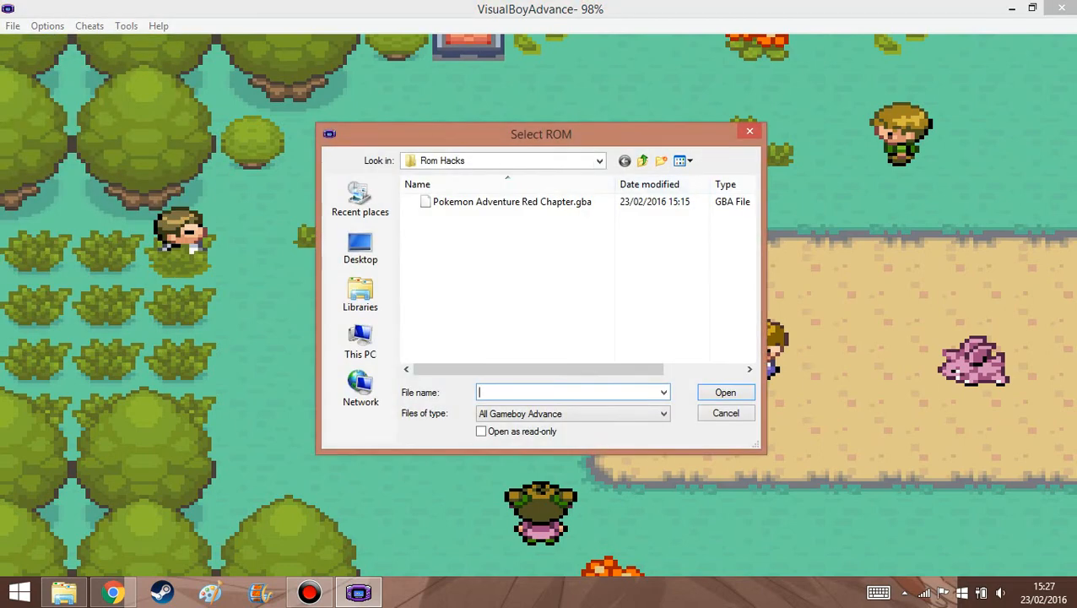
{"action": "left_click", "coordinate": [599, 160]}
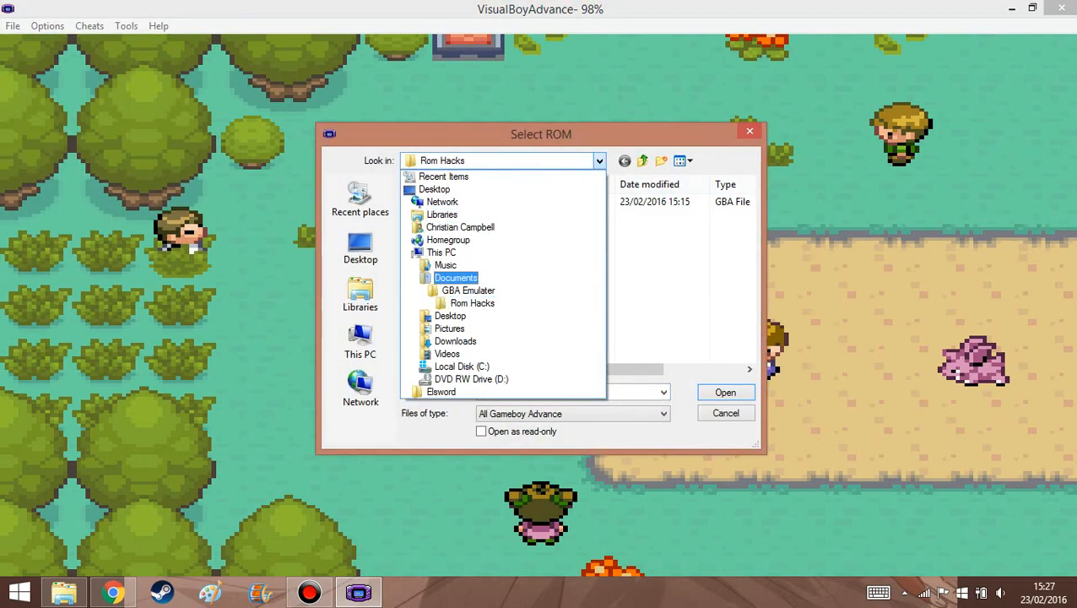